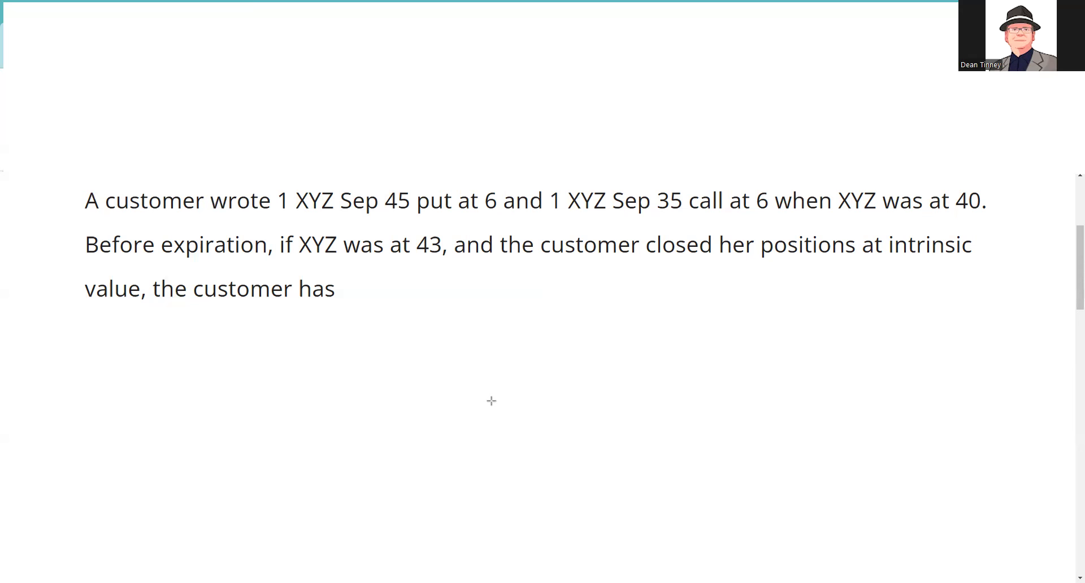
pyautogui.moveTo(393, 382)
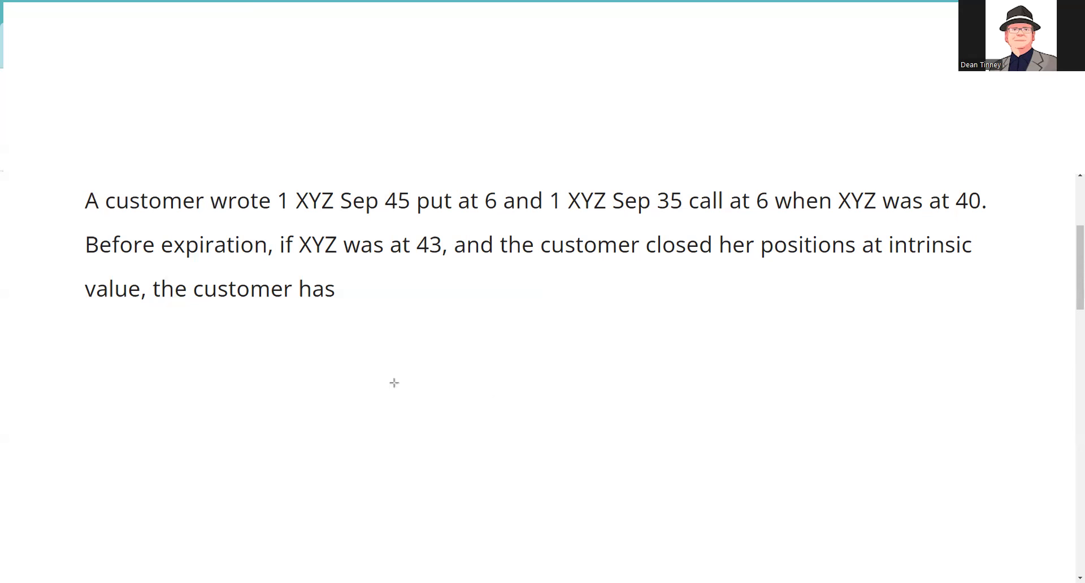
pyautogui.moveTo(329, 358)
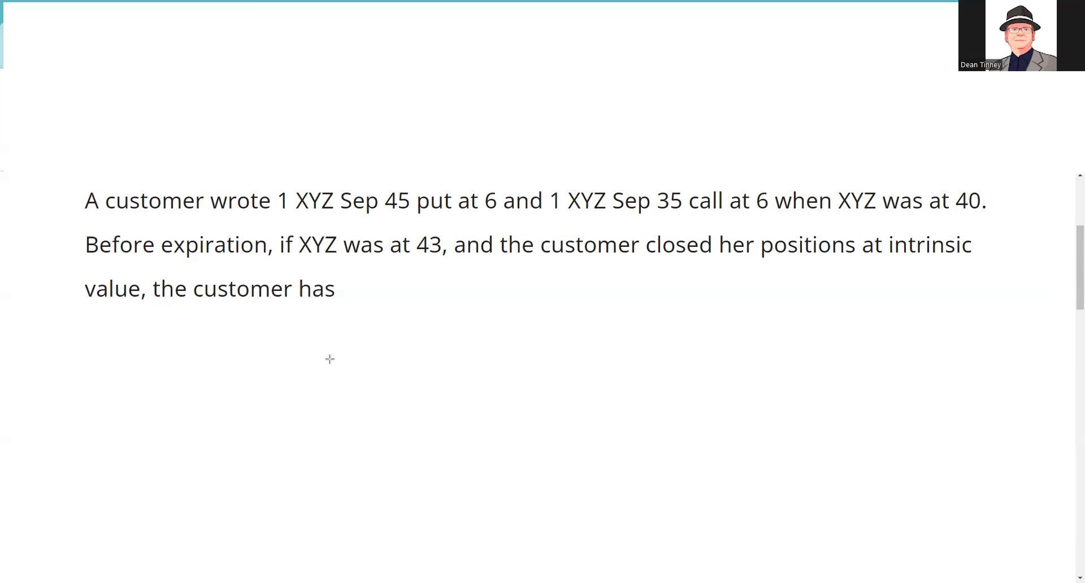
pyautogui.moveTo(75, 300)
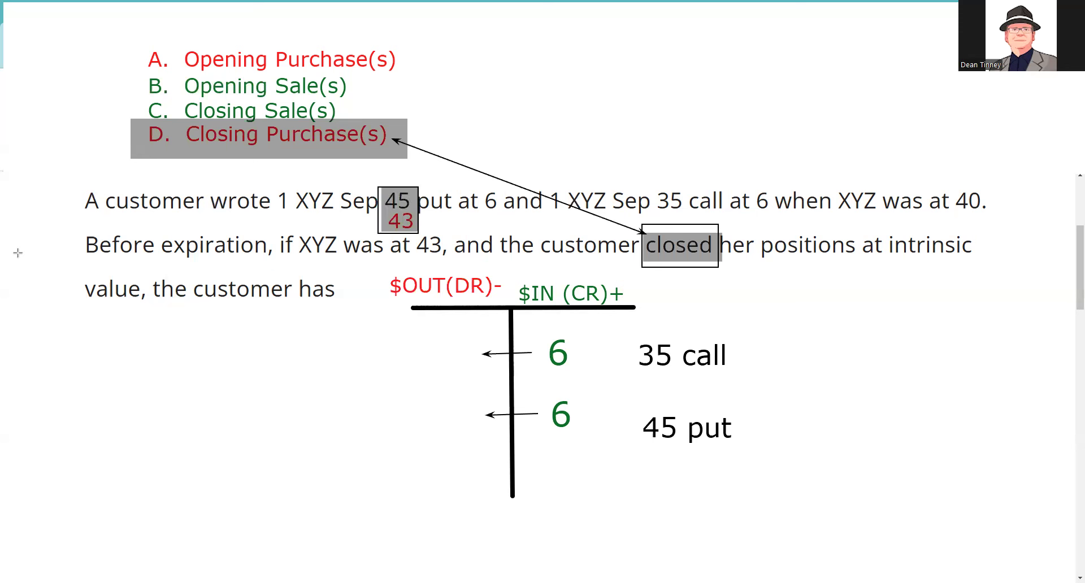
# - Write a red 2 in the $OUT column beside the 45 put as its intrinsic value
pyautogui.click(449, 414)
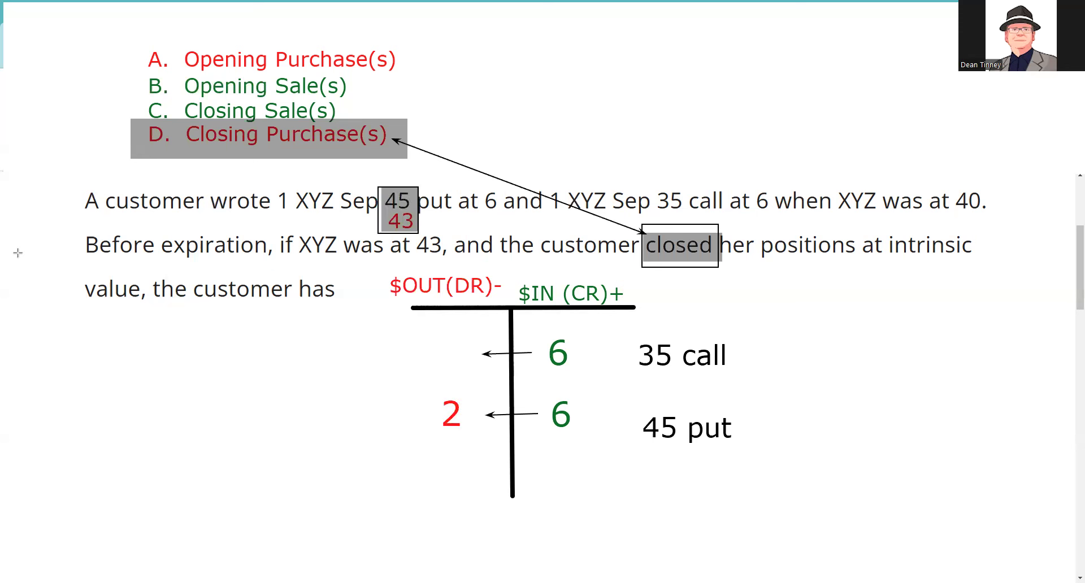